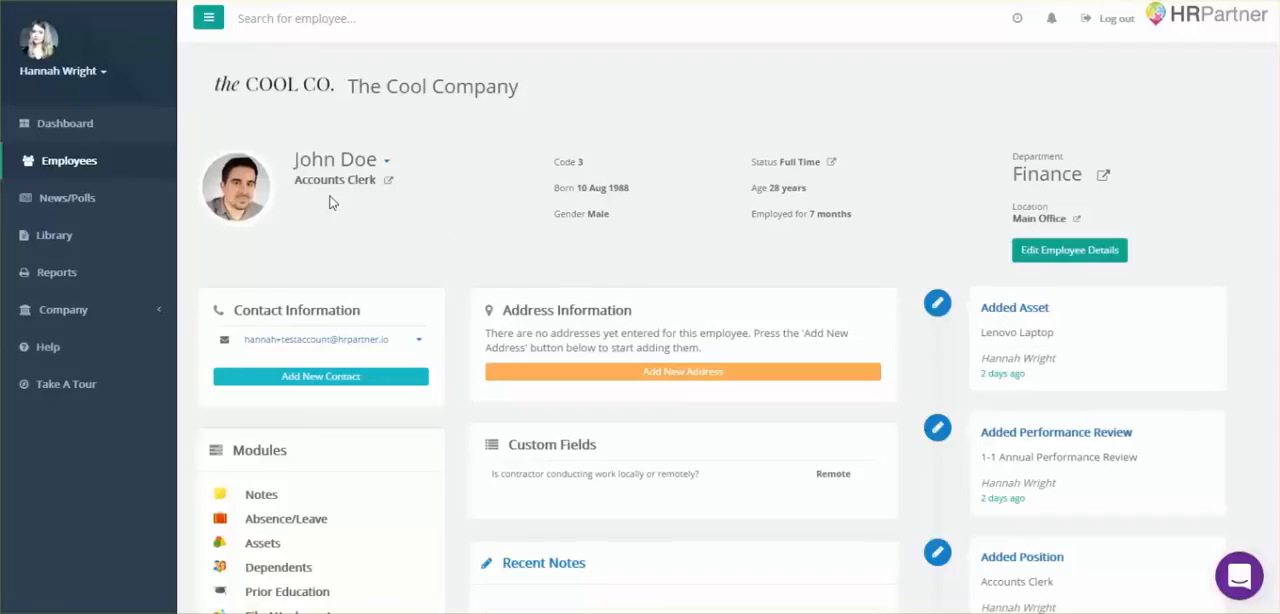
mouse_move(245, 113)
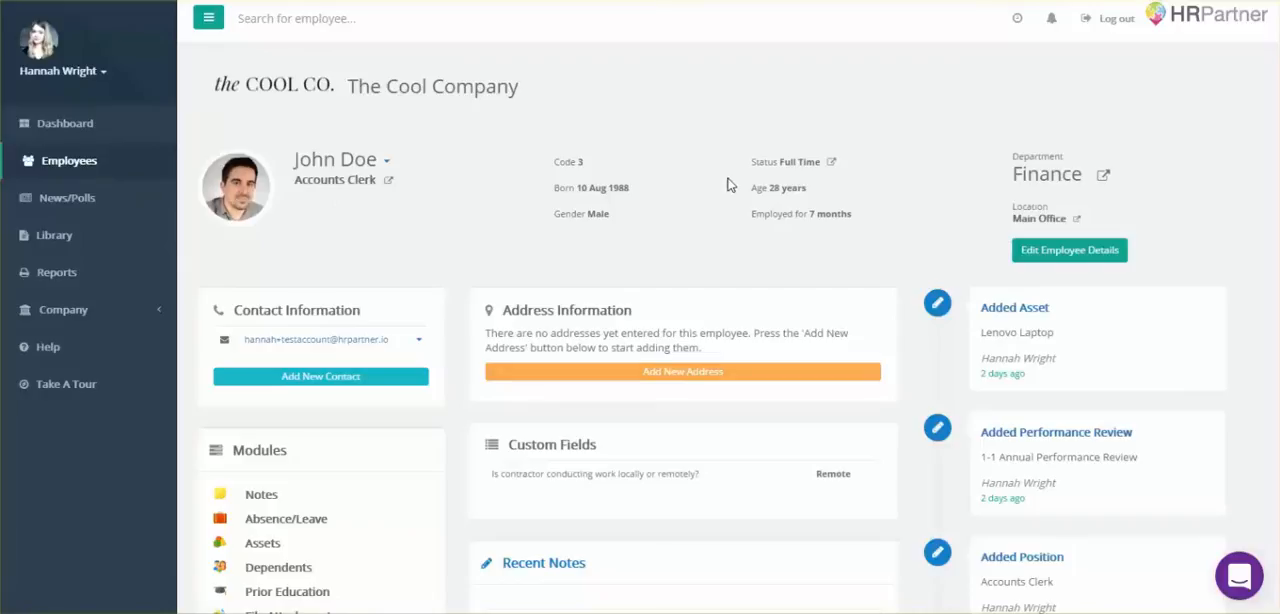
scroll(down, 3)
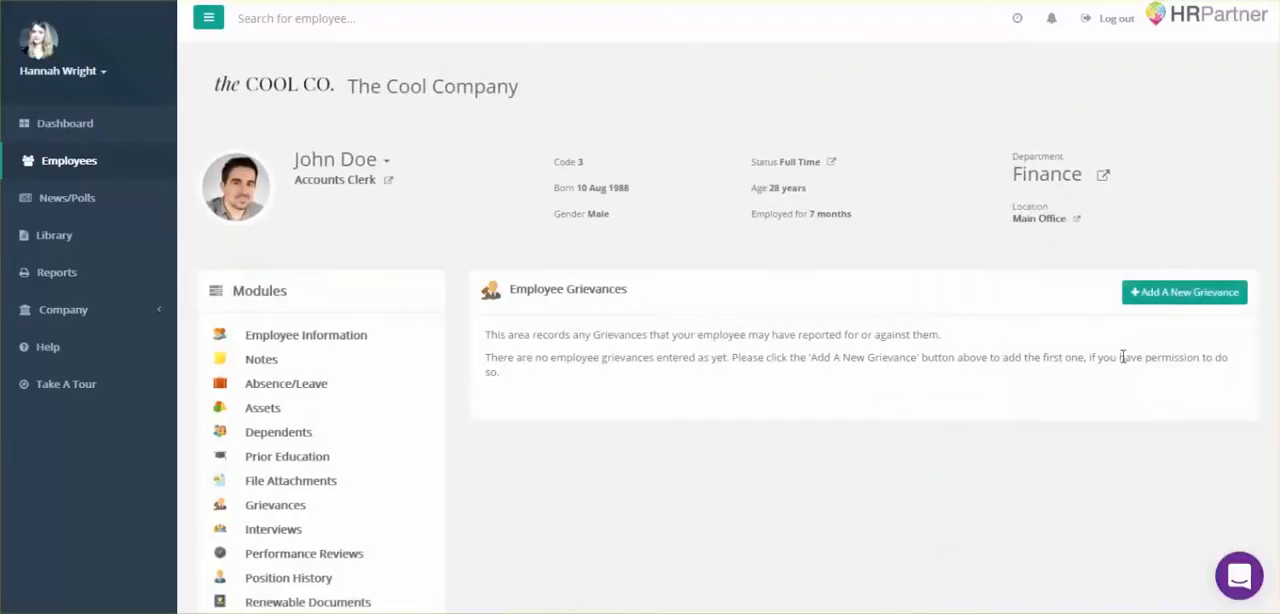
mouse_move(1169, 334)
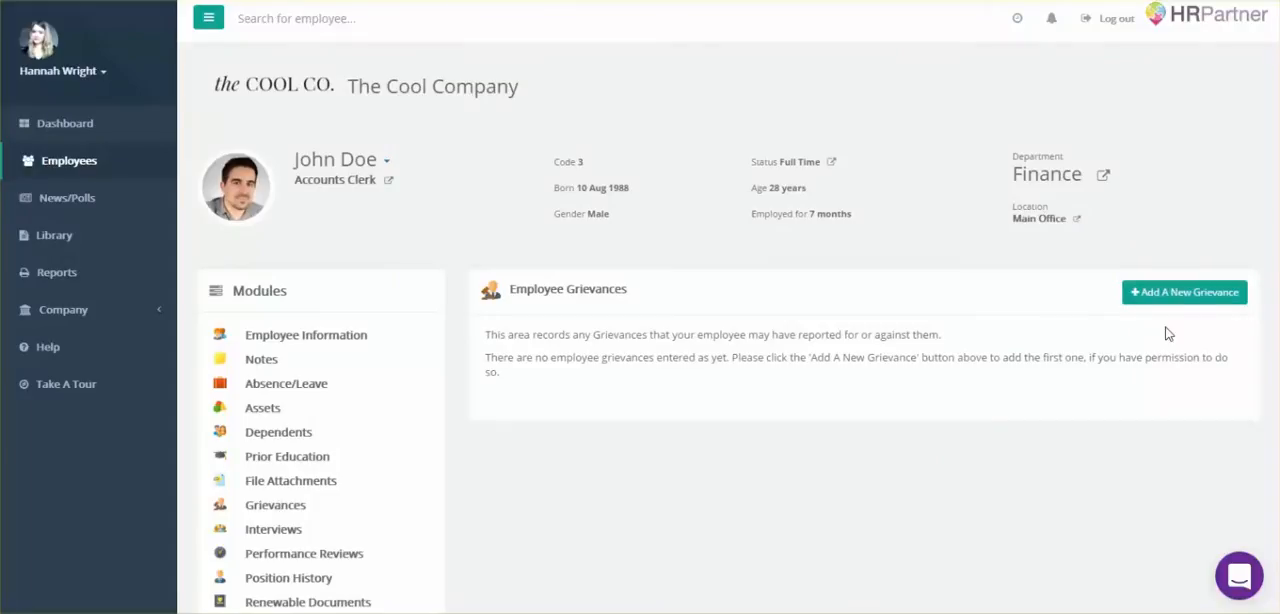
Add a Bullying grievance describing John's issues with how colleague Matt spoke to him
click(1184, 292)
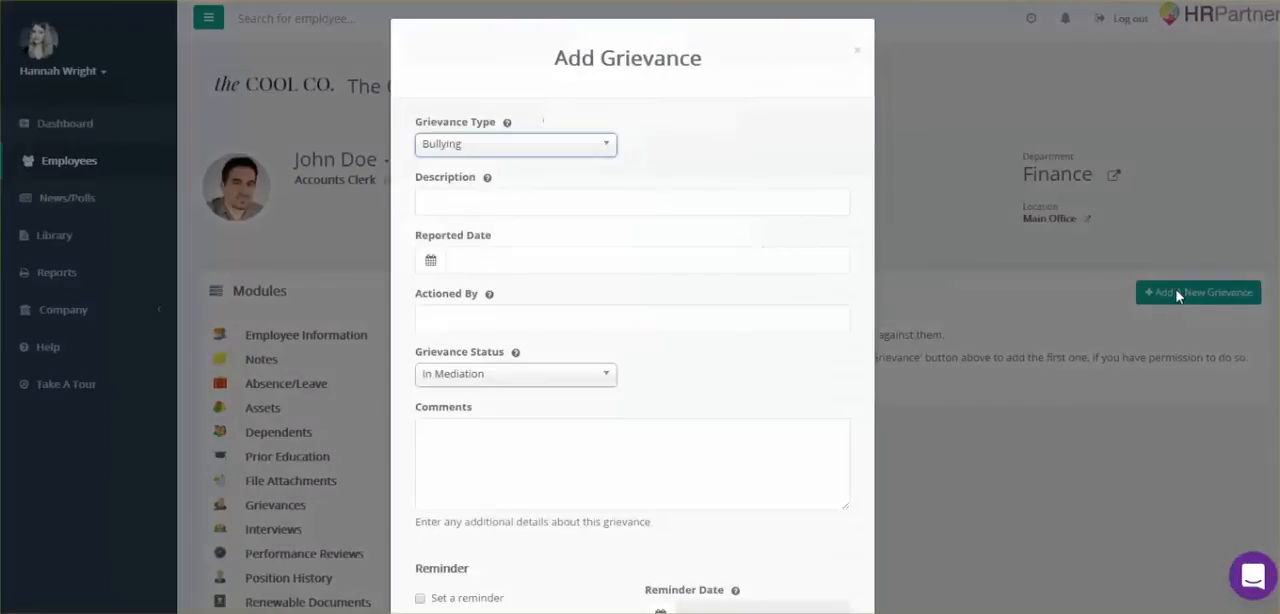
mouse_move(623, 147)
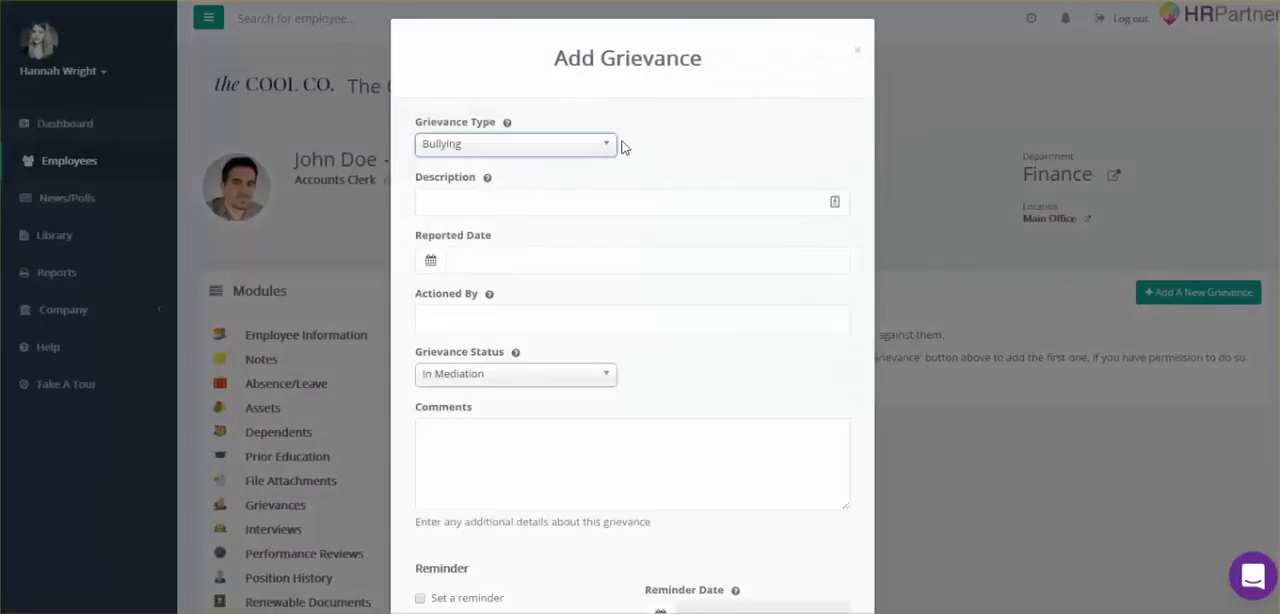
click(514, 143)
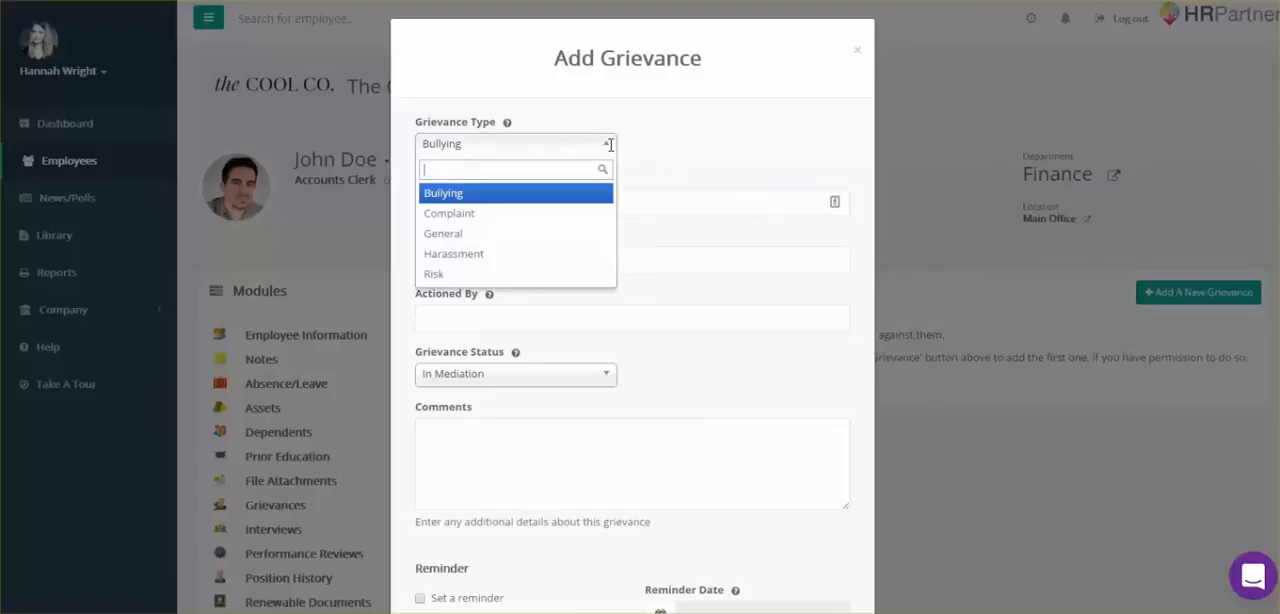
click(444, 192)
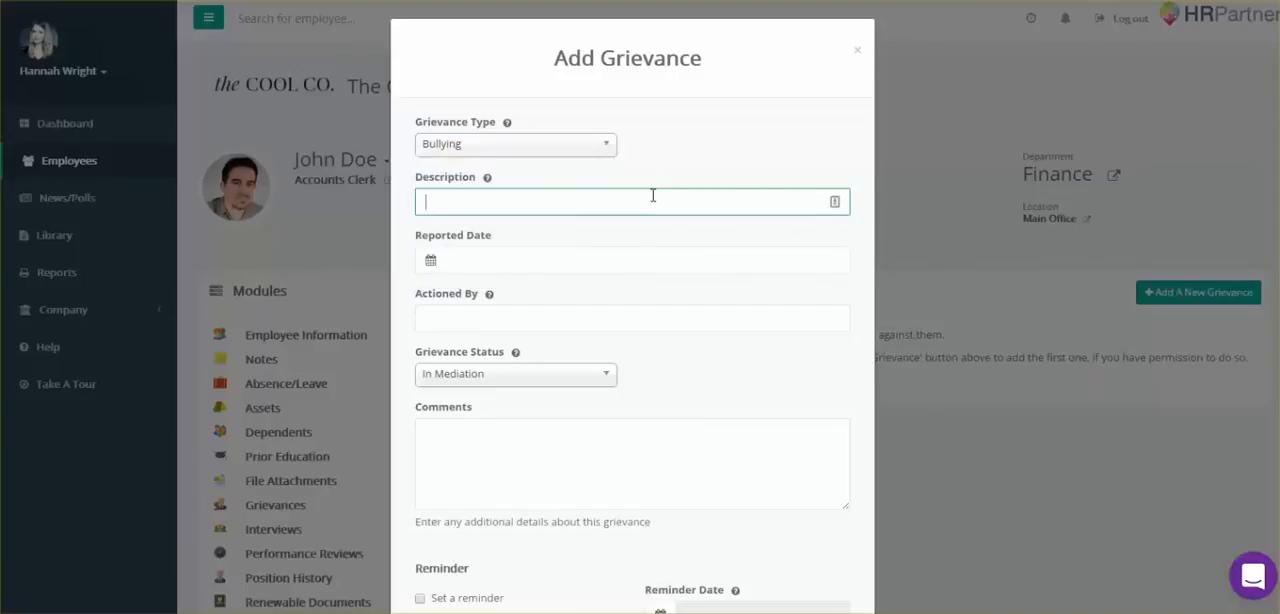
text(John reported having issues with the way his colleague, Matt, was speaking to)
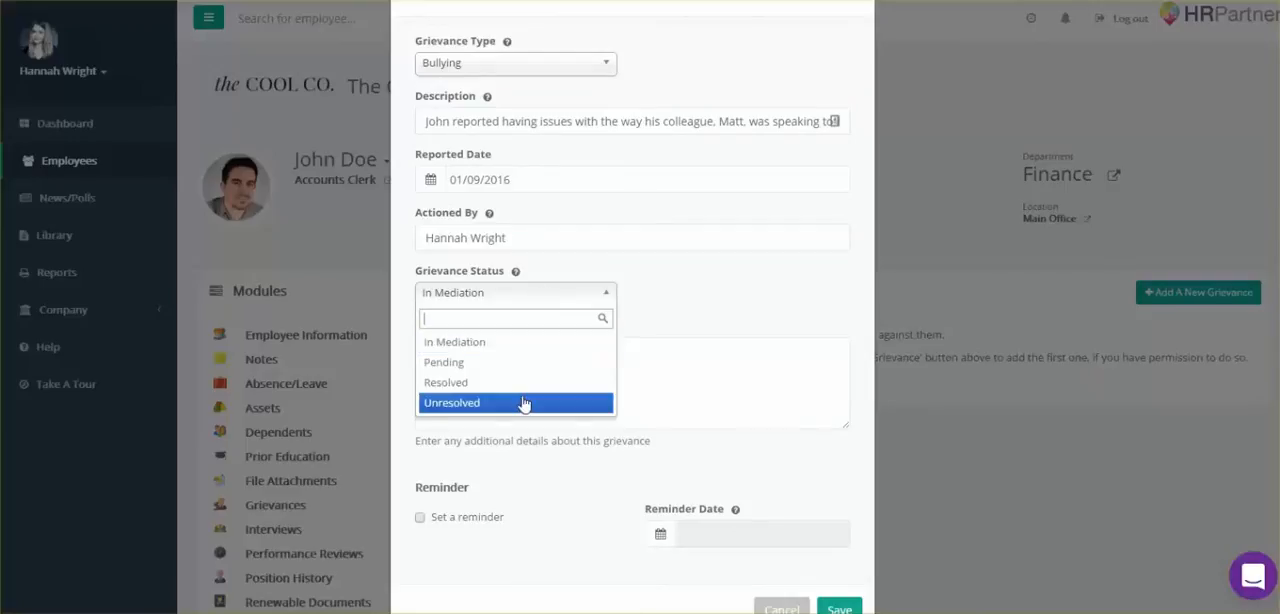
mouse_move(537, 382)
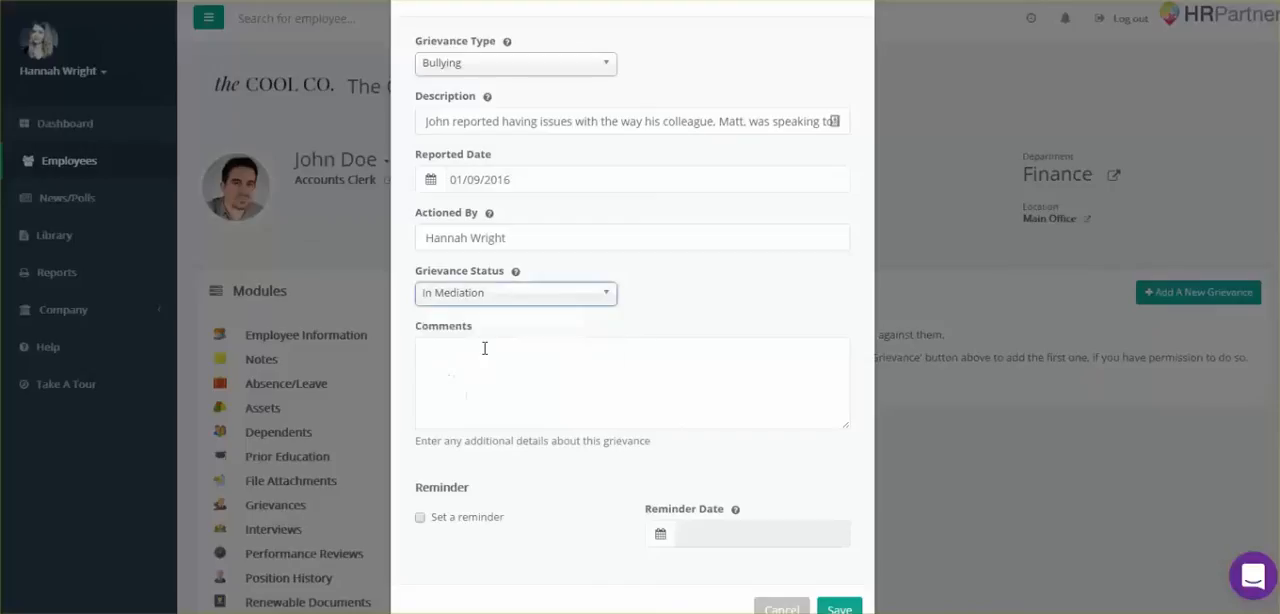
Enter 'Additional thoughts and progress goes here.' as the grievance comment
click(632, 383)
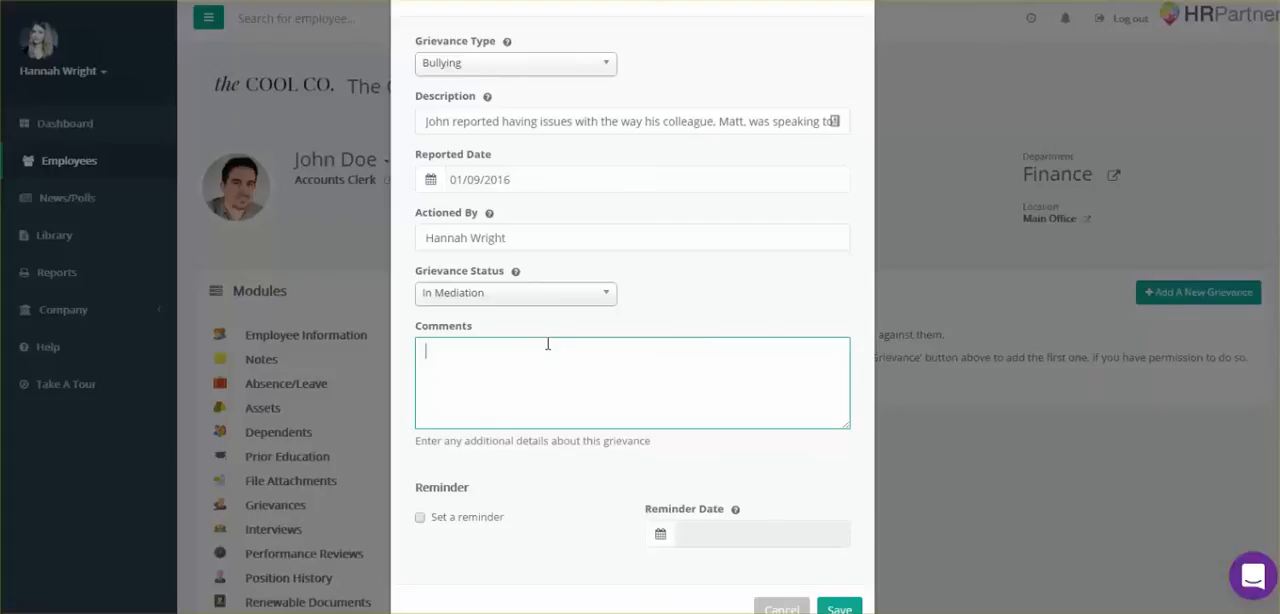
text(Additional thoughts and progress goes here.)
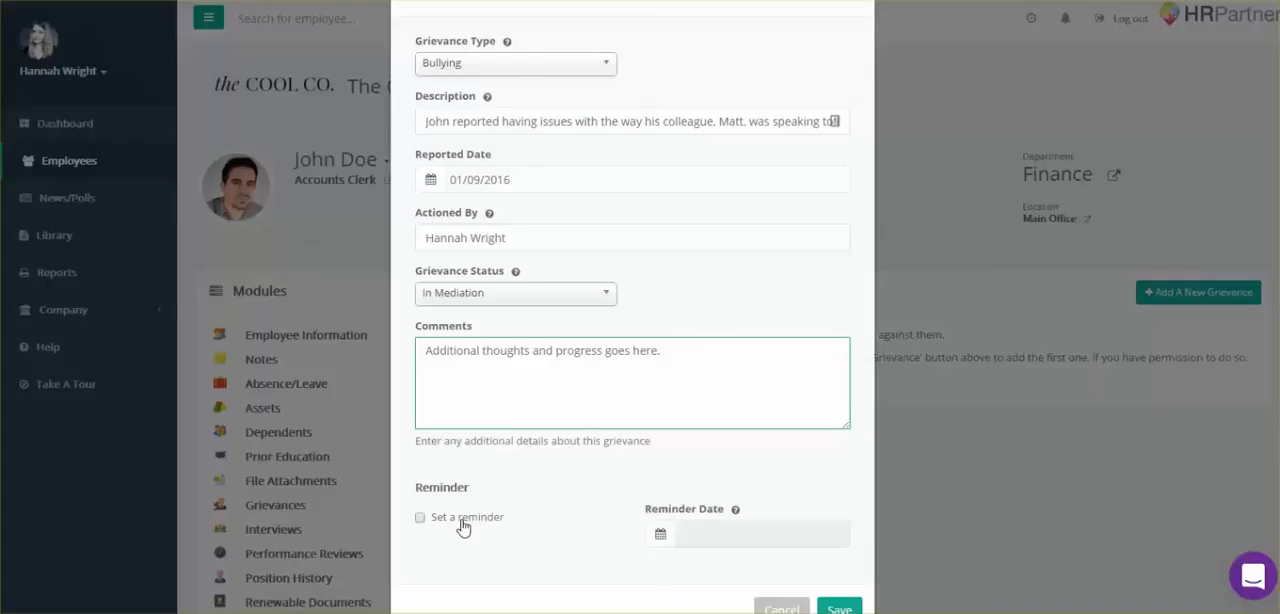
Turn on a reminder for 8 September 2016 and save the grievance
click(420, 517)
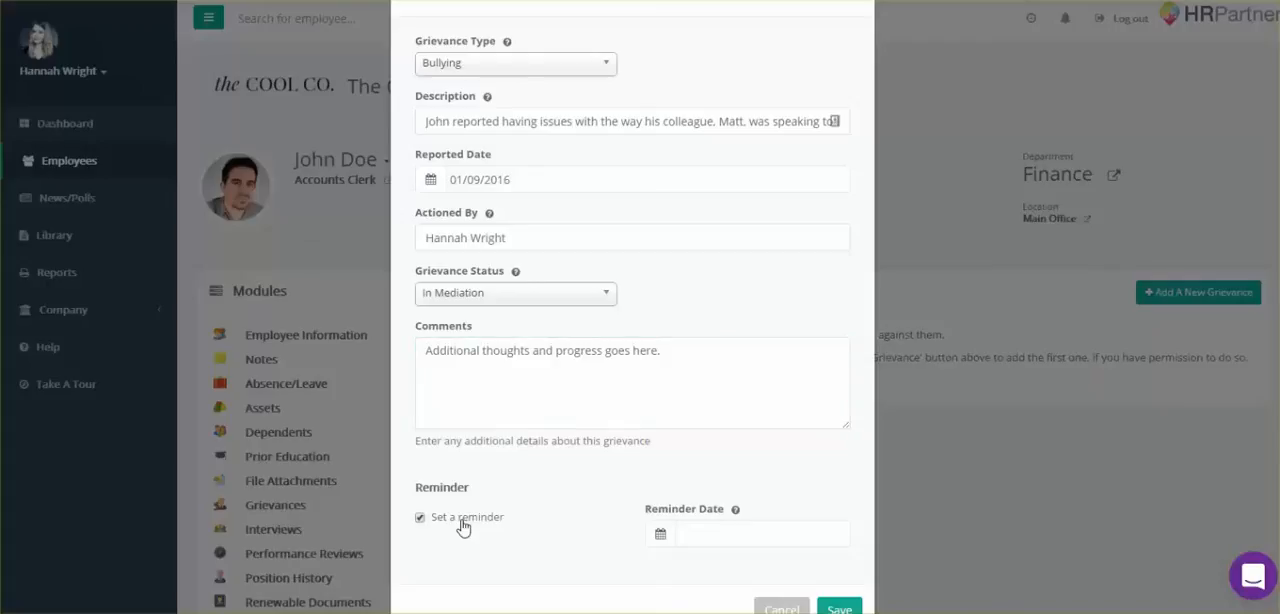
click(762, 533)
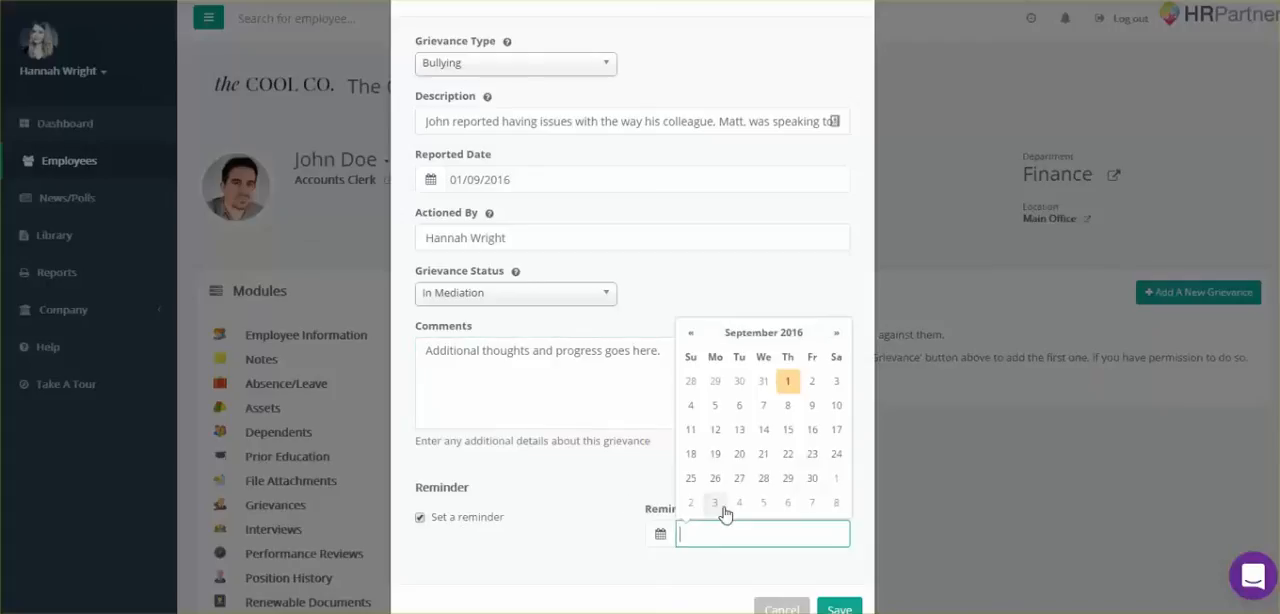
mouse_move(787, 405)
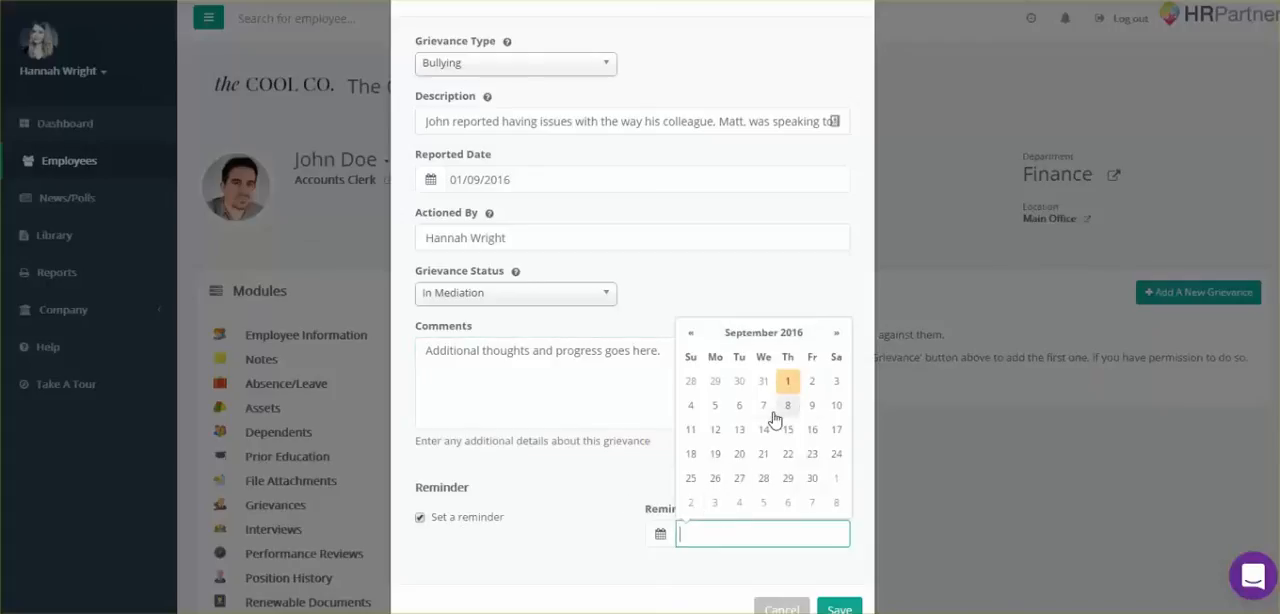
click(787, 405)
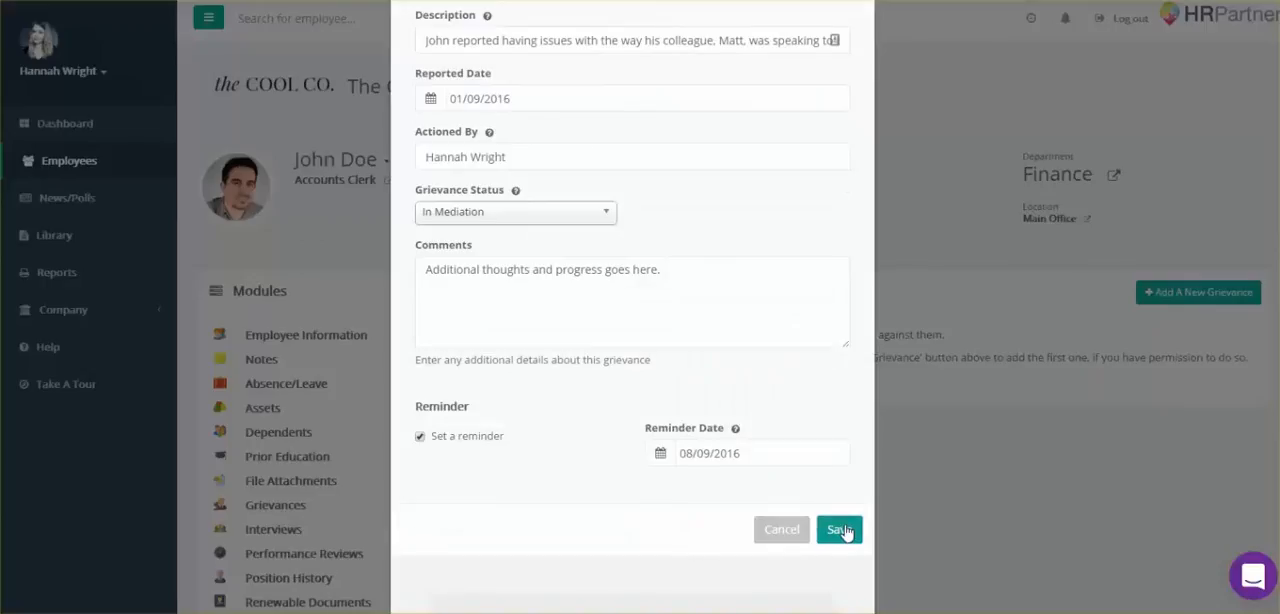
click(838, 529)
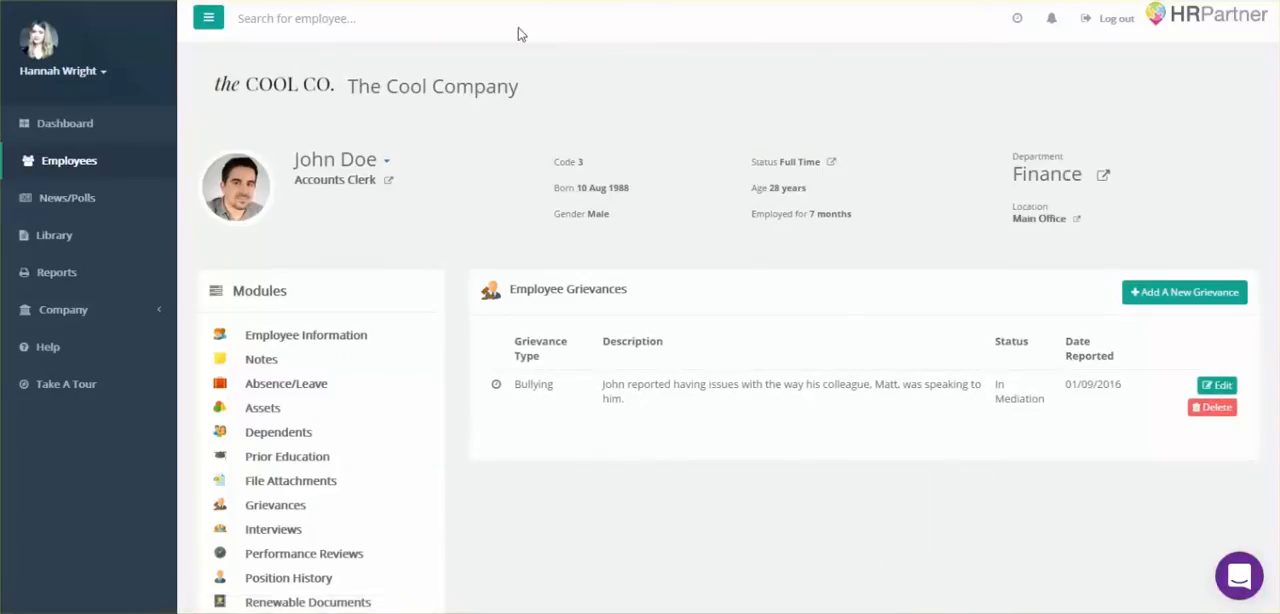
mouse_move(635, 407)
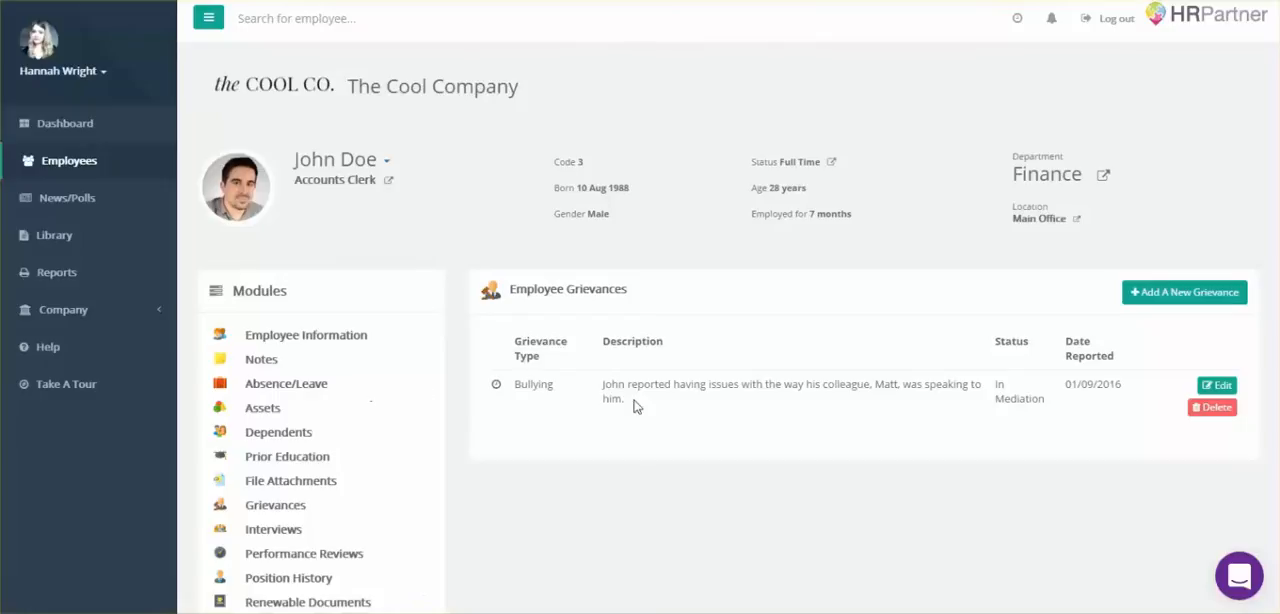
Return to the full employee list from the sidebar
click(68, 160)
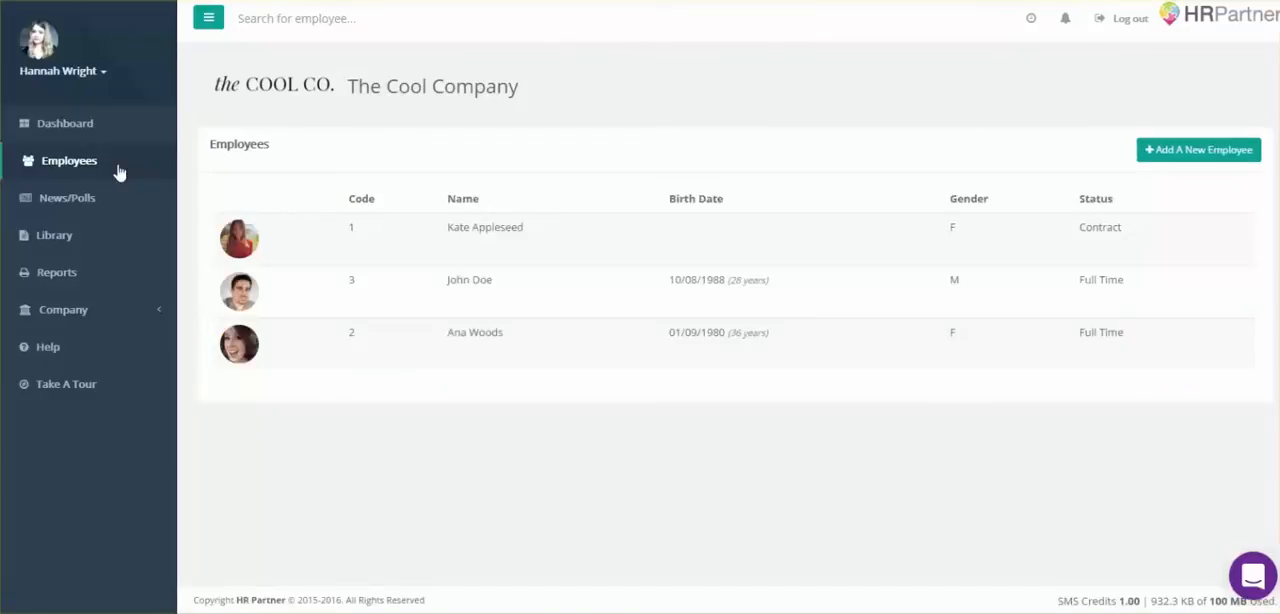
mouse_move(314, 292)
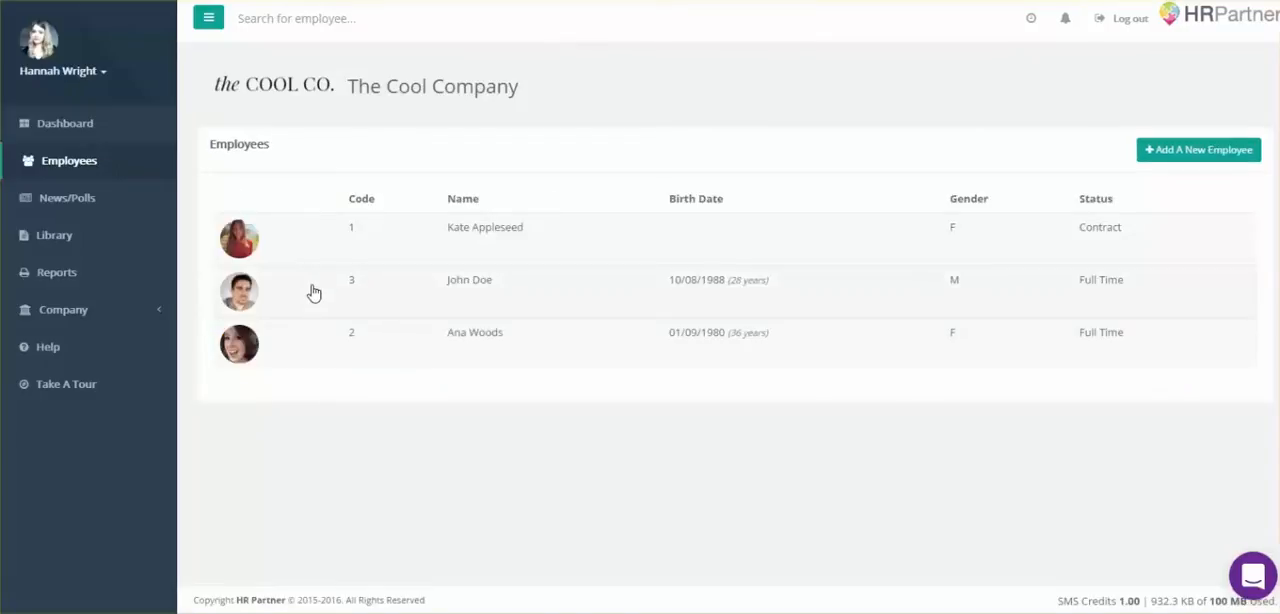